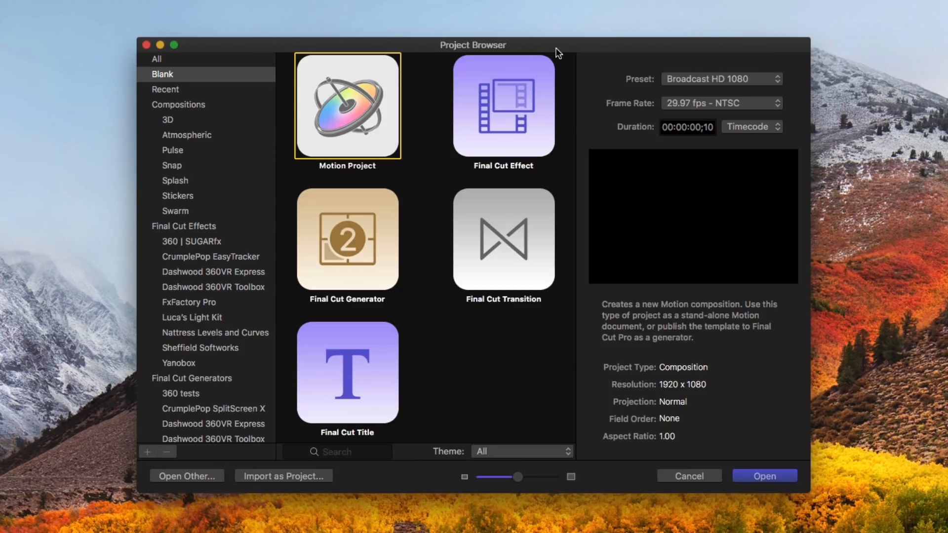
Select DSCN0191.MP4 on the Desktop for import as project and scrub its Quick Look preview.
{"action": "left_click", "coordinate": [720, 79]}
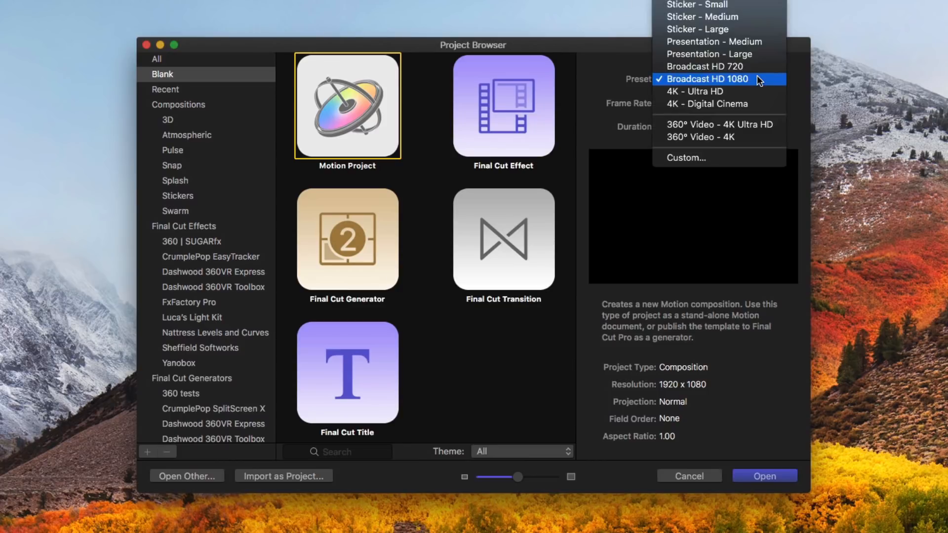
{"action": "mouse_move", "coordinate": [719, 136]}
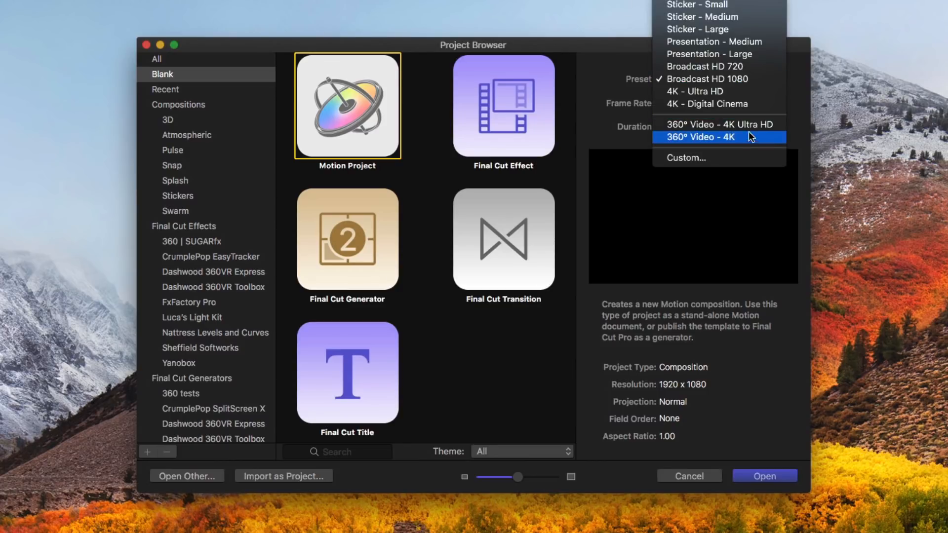
{"action": "mouse_move", "coordinate": [720, 125]}
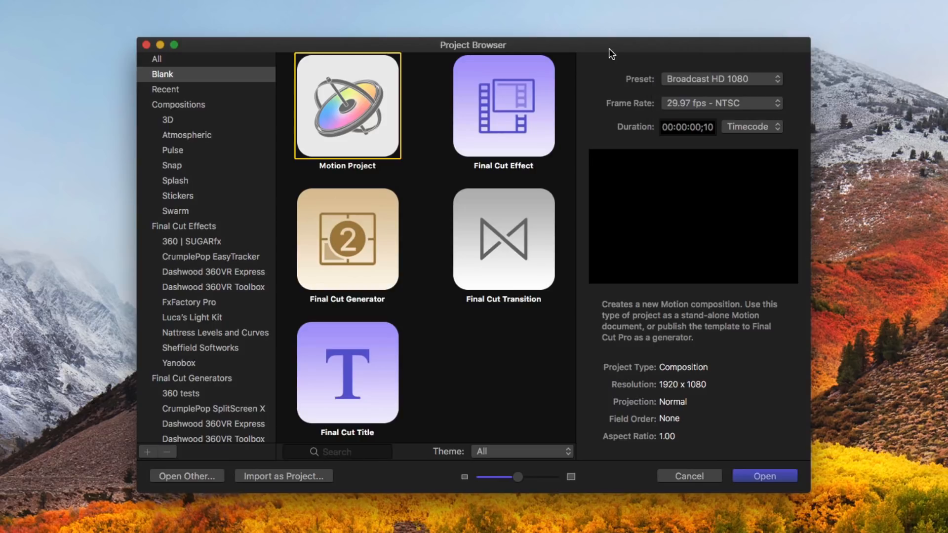
{"action": "mouse_move", "coordinate": [296, 484]}
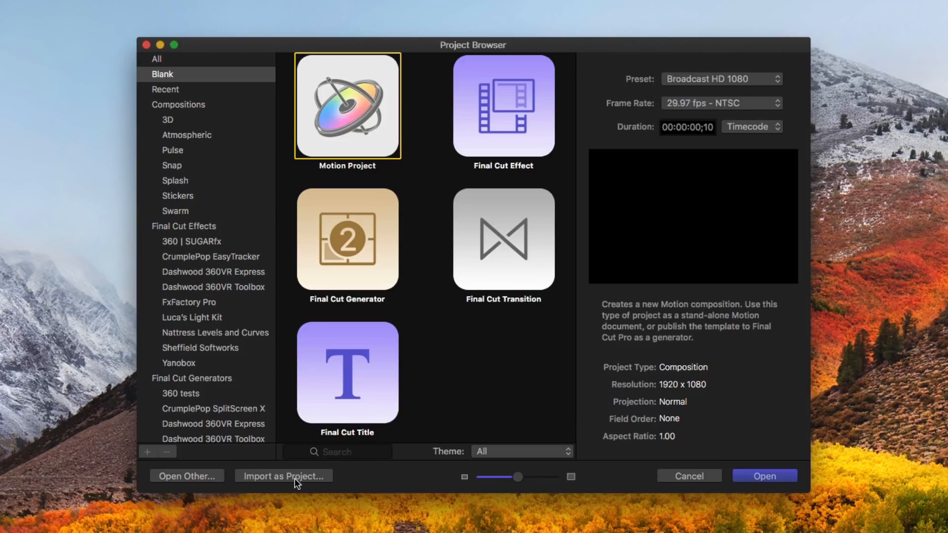
{"action": "left_click", "coordinate": [283, 476]}
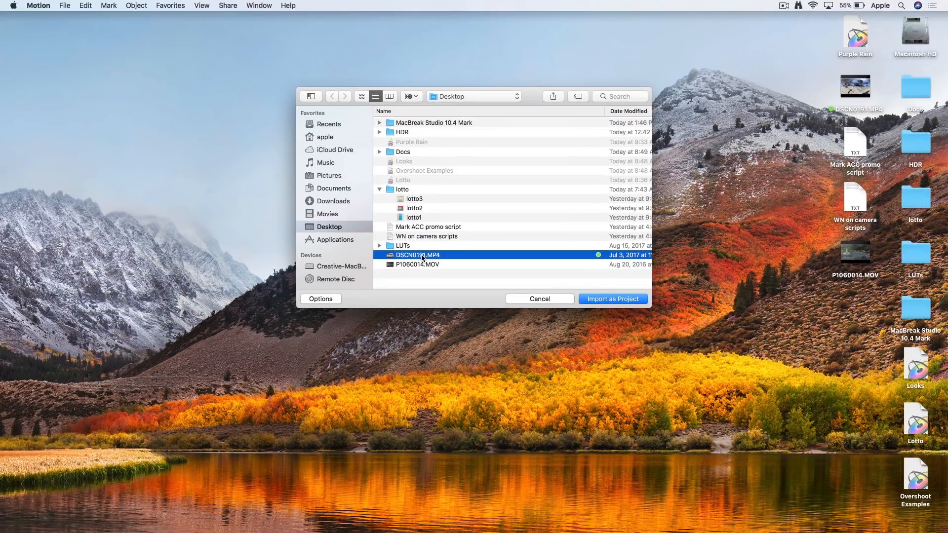
{"action": "double_click", "coordinate": [418, 255]}
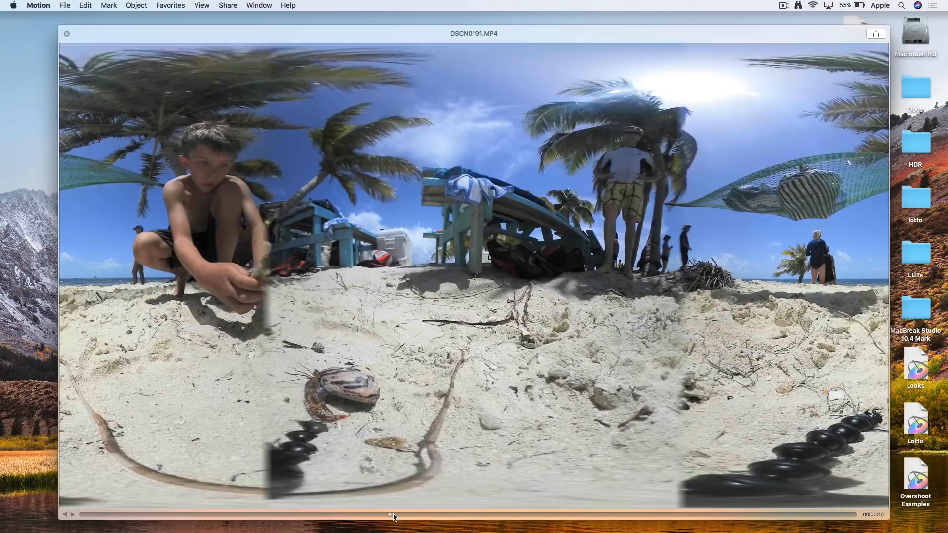
{"action": "left_click_drag", "start_coordinate": [393, 513], "coordinate": [457, 515]}
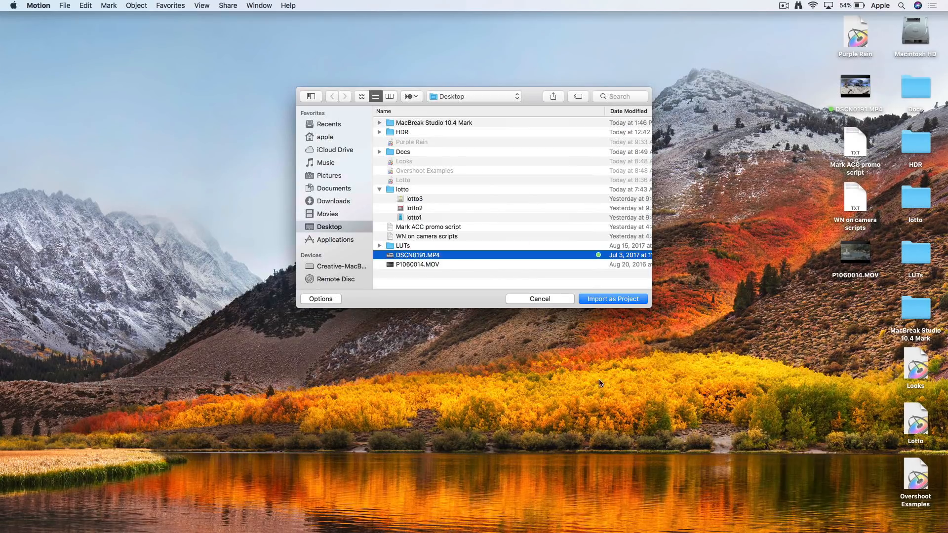
Import DSCN0191.MP4 as a new 360° project and scrub its mini-timeline.
{"action": "left_click", "coordinate": [612, 298]}
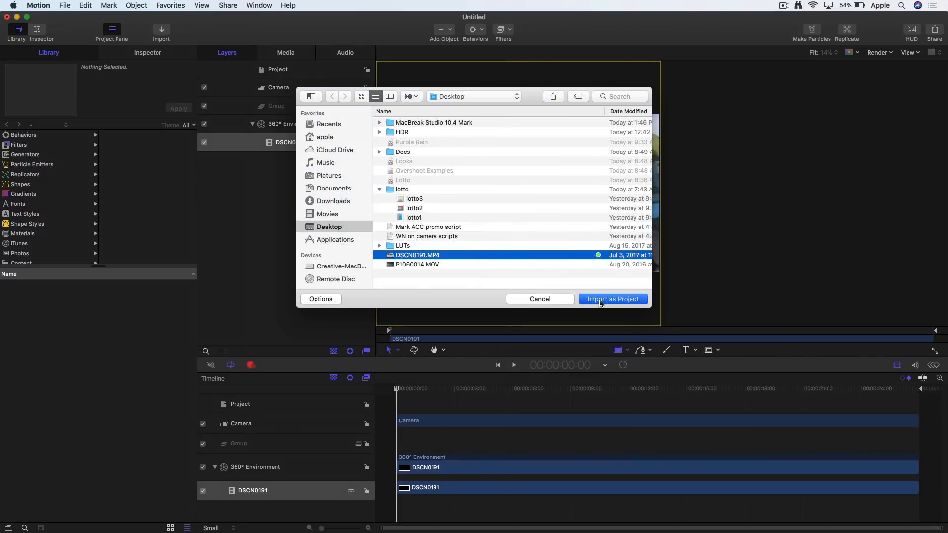
{"action": "left_click", "coordinate": [612, 298]}
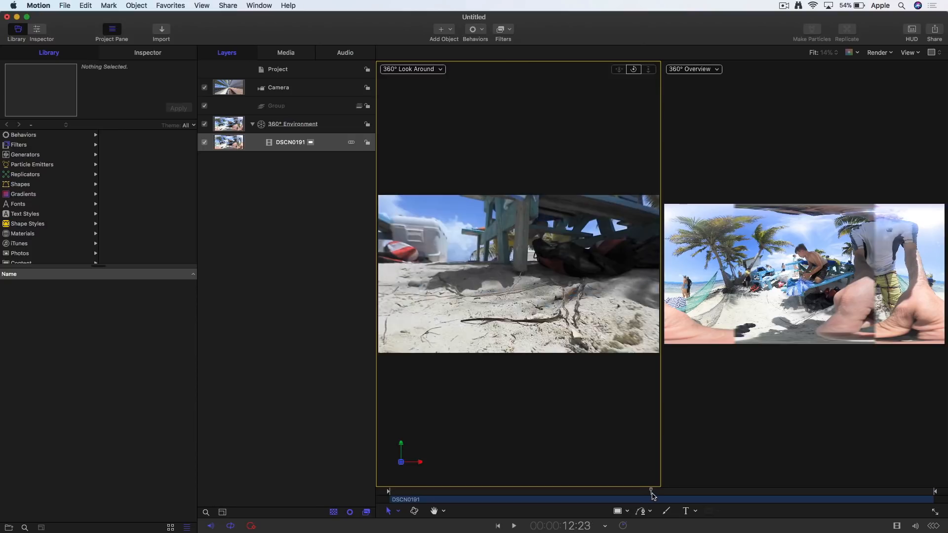
{"action": "left_click_drag", "start_coordinate": [650, 490], "coordinate": [657, 489]}
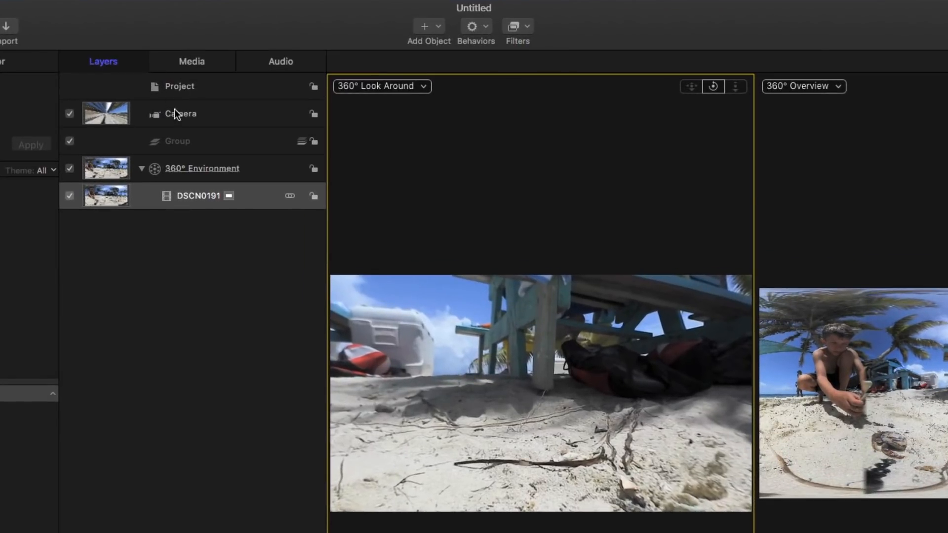
{"action": "left_click", "coordinate": [203, 168]}
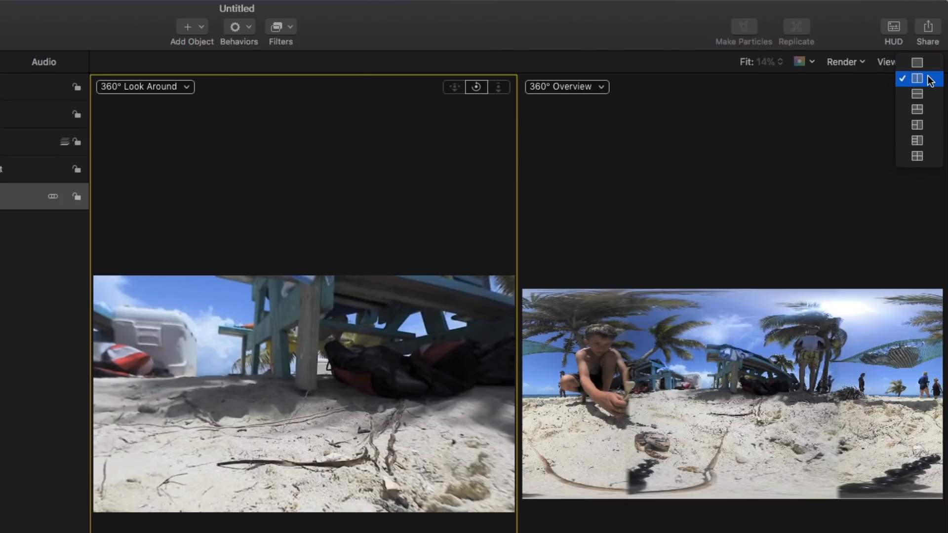
Show one viewport, switch it to the flattened 360° Overview, then back to 360° Look Around.
{"action": "left_click", "coordinate": [917, 62]}
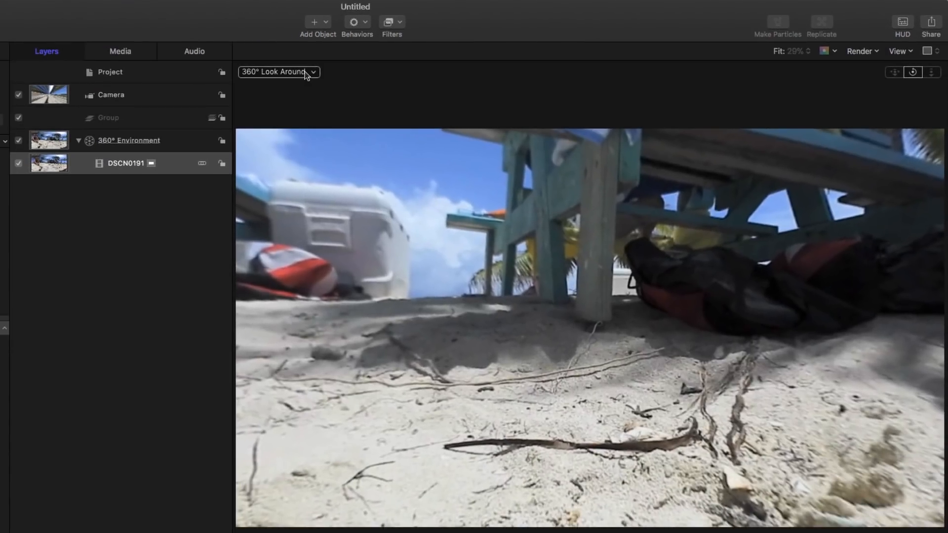
{"action": "left_click", "coordinate": [279, 72]}
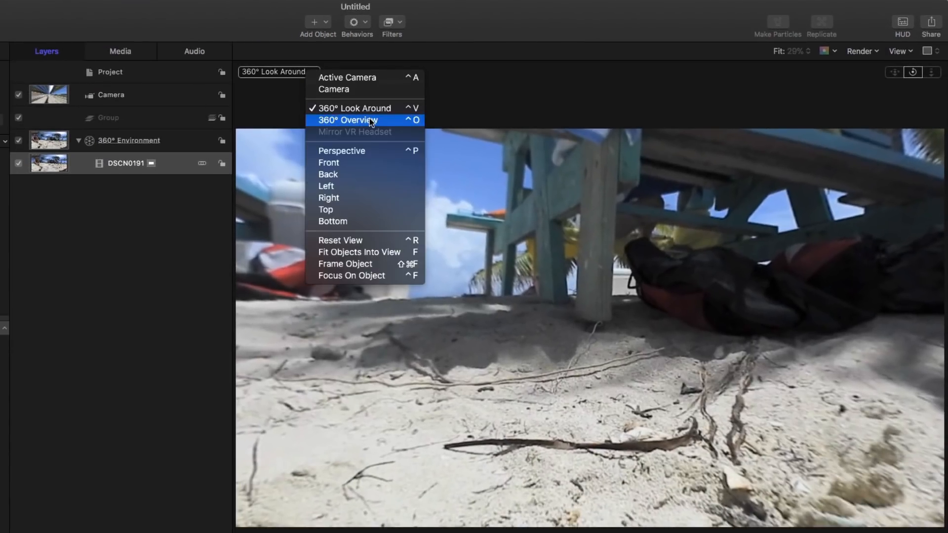
{"action": "left_click", "coordinate": [348, 119]}
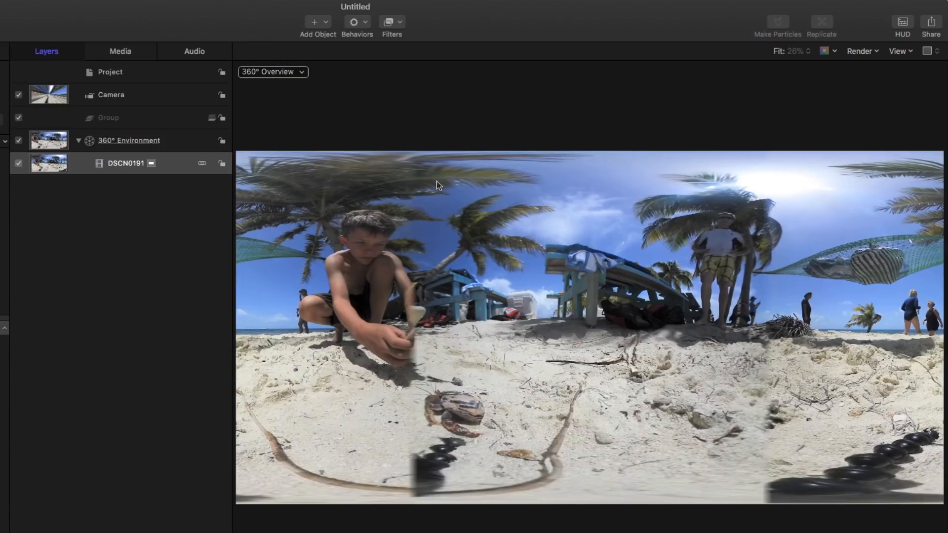
{"action": "mouse_move", "coordinate": [733, 319]}
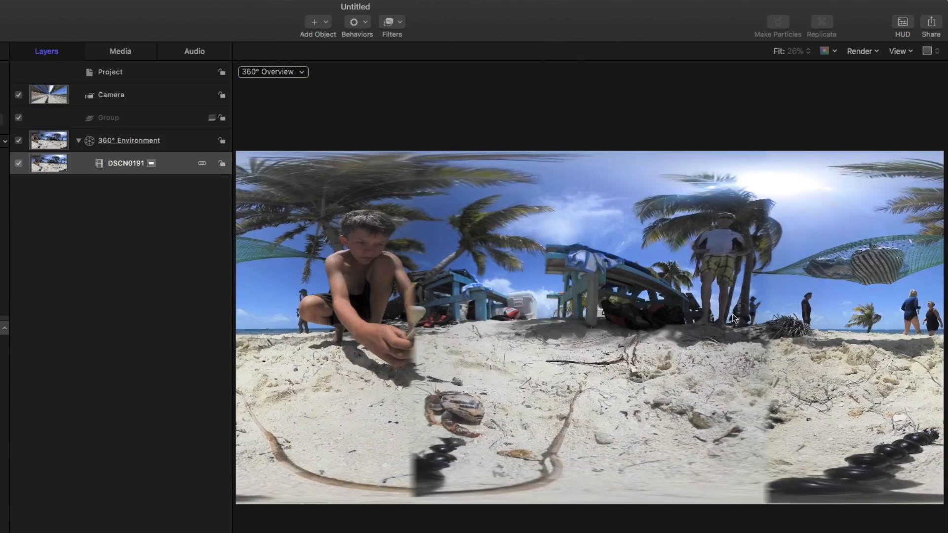
{"action": "mouse_move", "coordinate": [724, 356]}
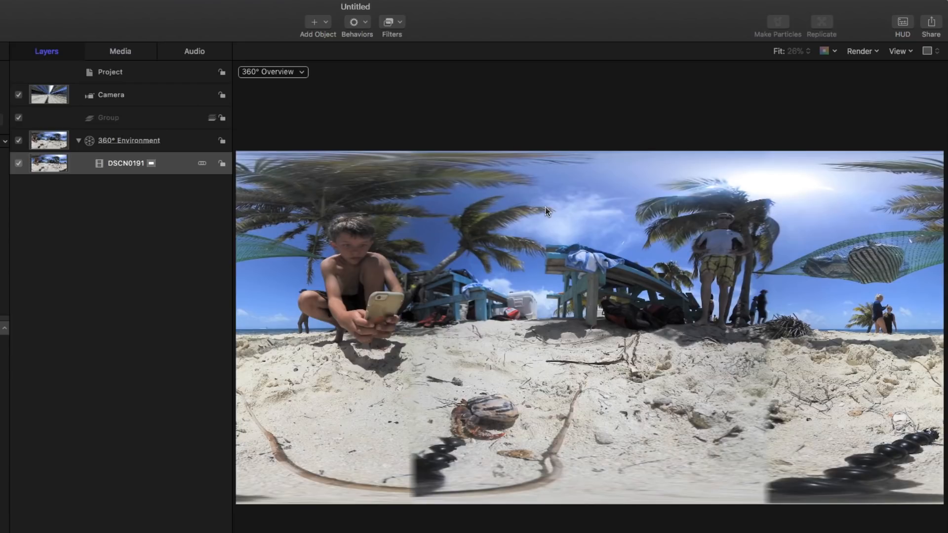
{"action": "left_click", "coordinate": [272, 72]}
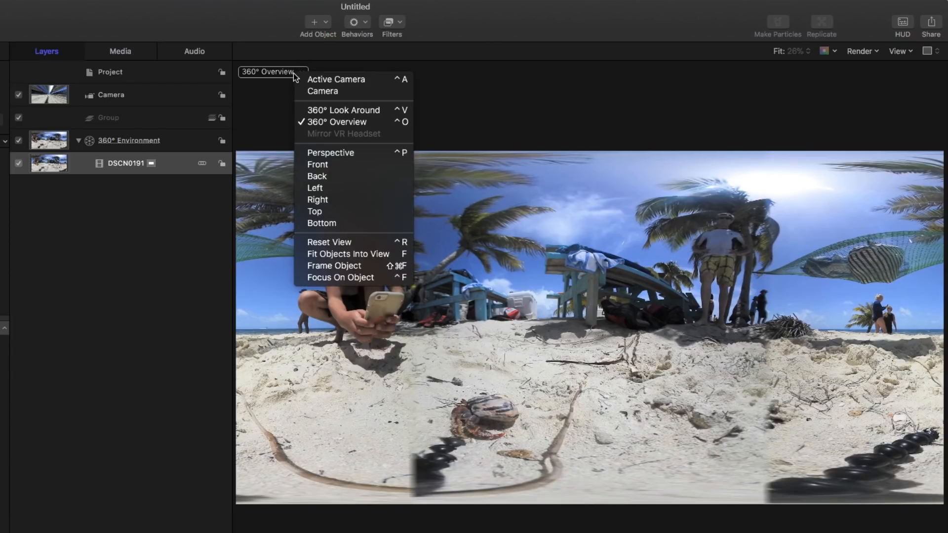
{"action": "mouse_move", "coordinate": [342, 111]}
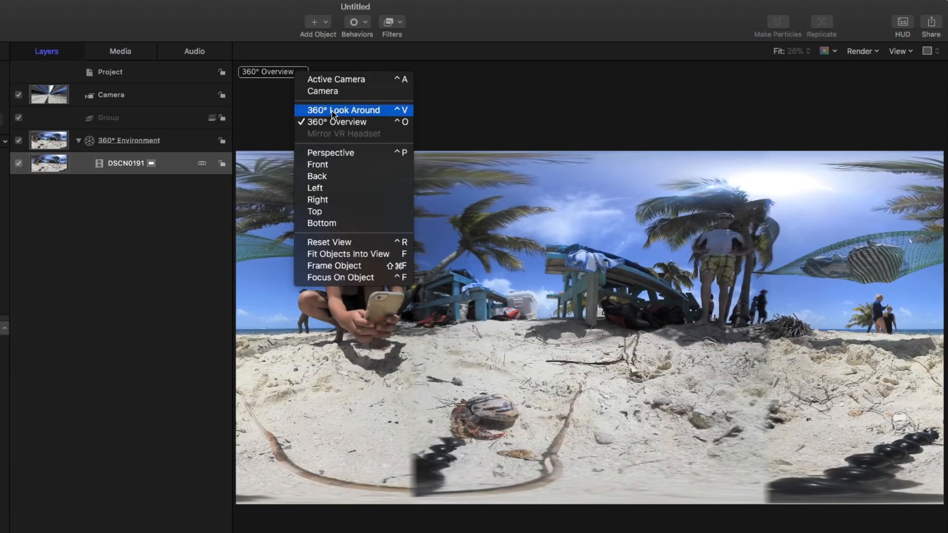
{"action": "mouse_move", "coordinate": [386, 113]}
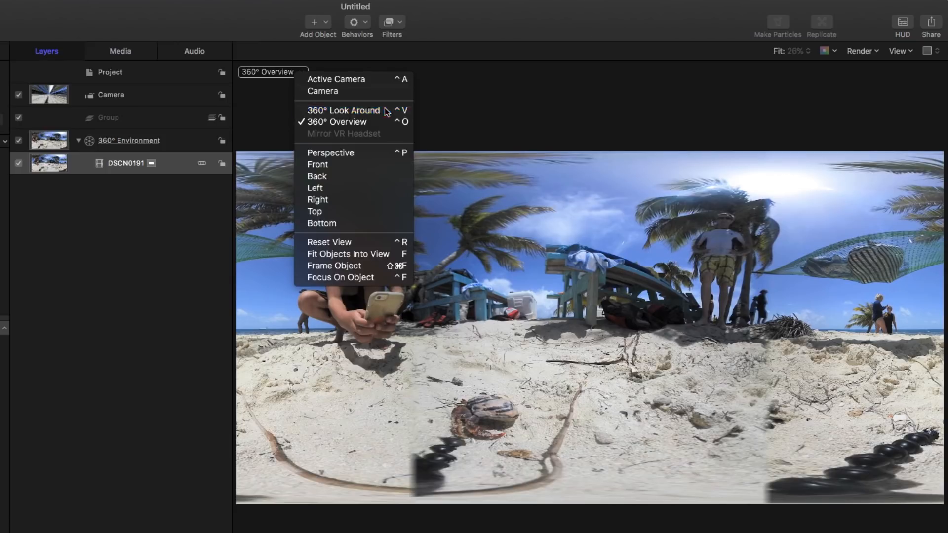
{"action": "left_click", "coordinate": [343, 109]}
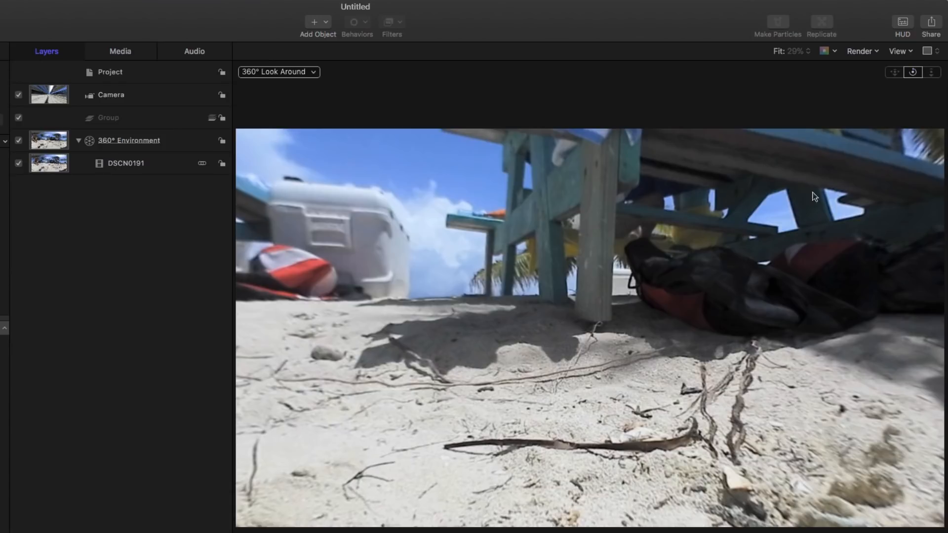
{"action": "mouse_move", "coordinate": [612, 292]}
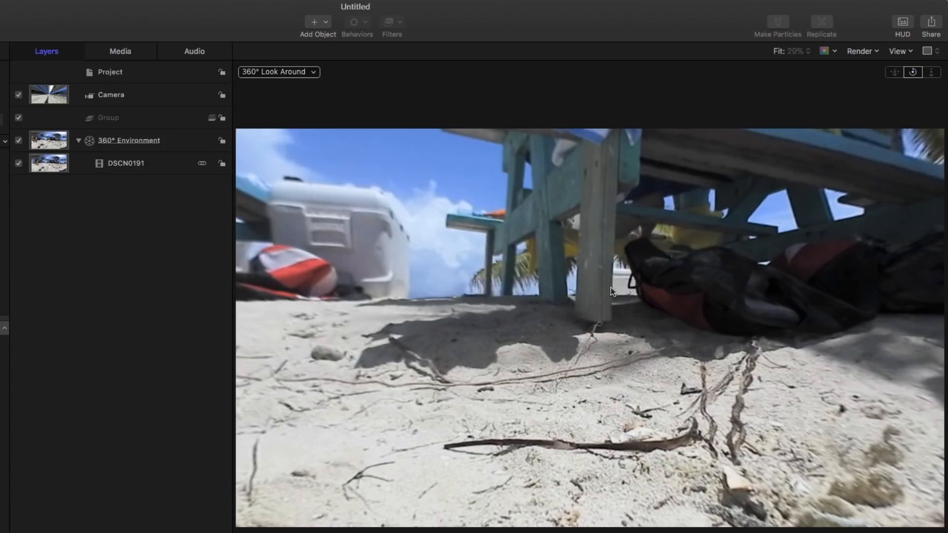
Choose the two-up side-by-side viewport layout and select the DSCN0191 clip layer.
{"action": "left_click", "coordinate": [900, 50]}
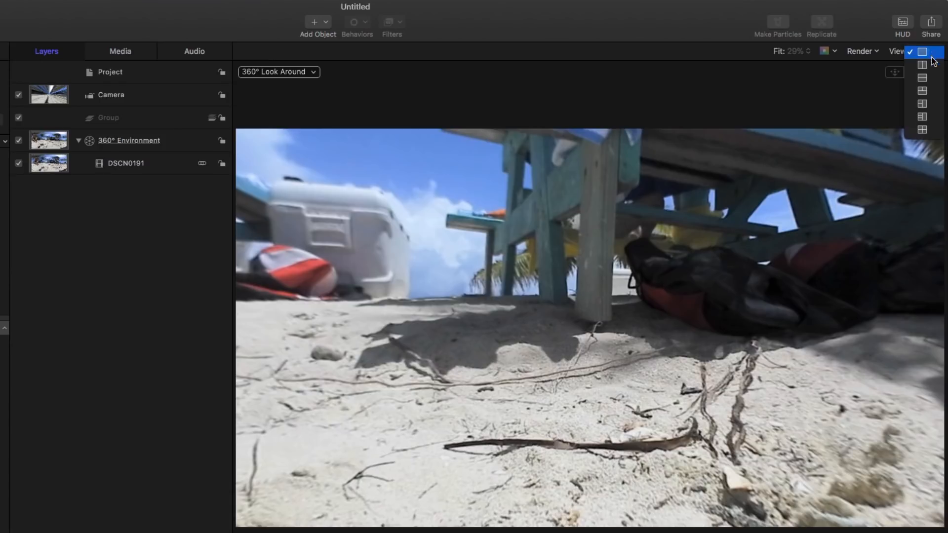
{"action": "left_click", "coordinate": [922, 64]}
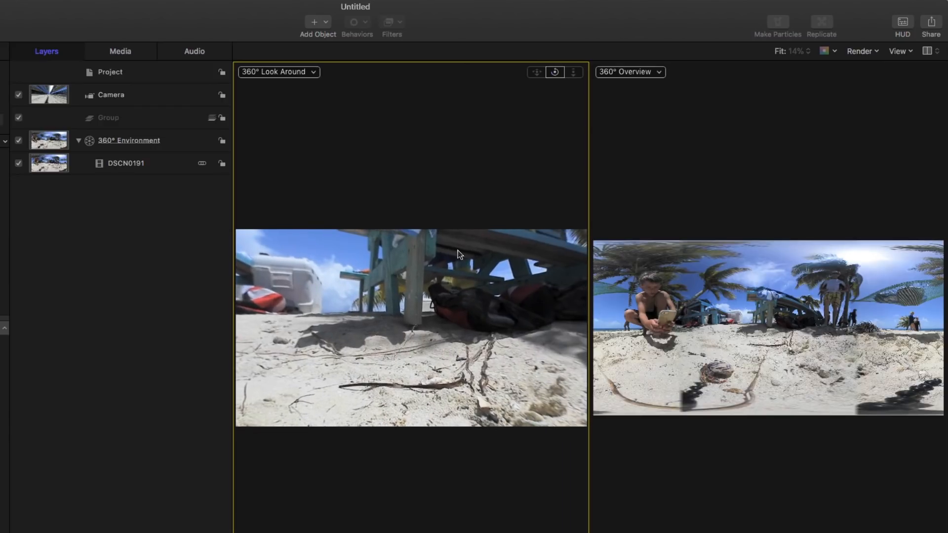
{"action": "mouse_move", "coordinate": [411, 320]}
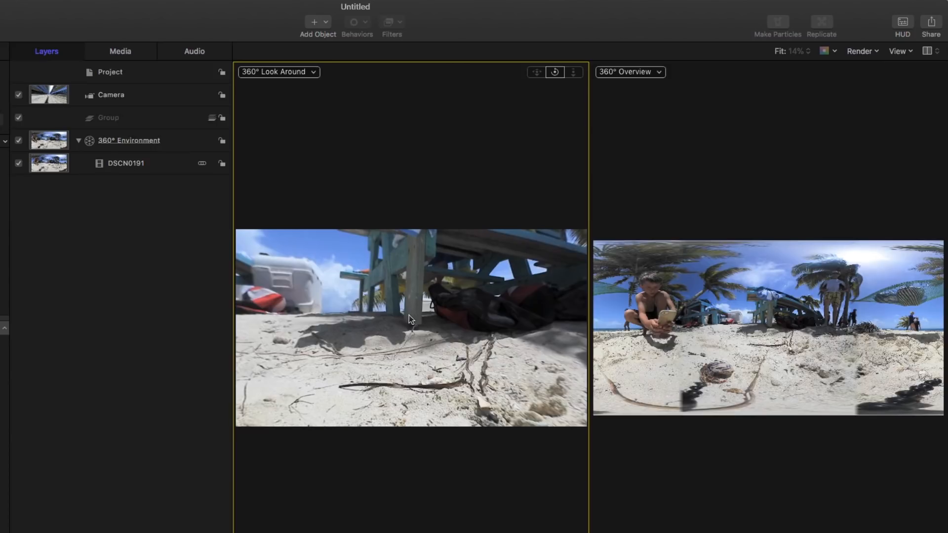
{"action": "mouse_move", "coordinate": [539, 298]}
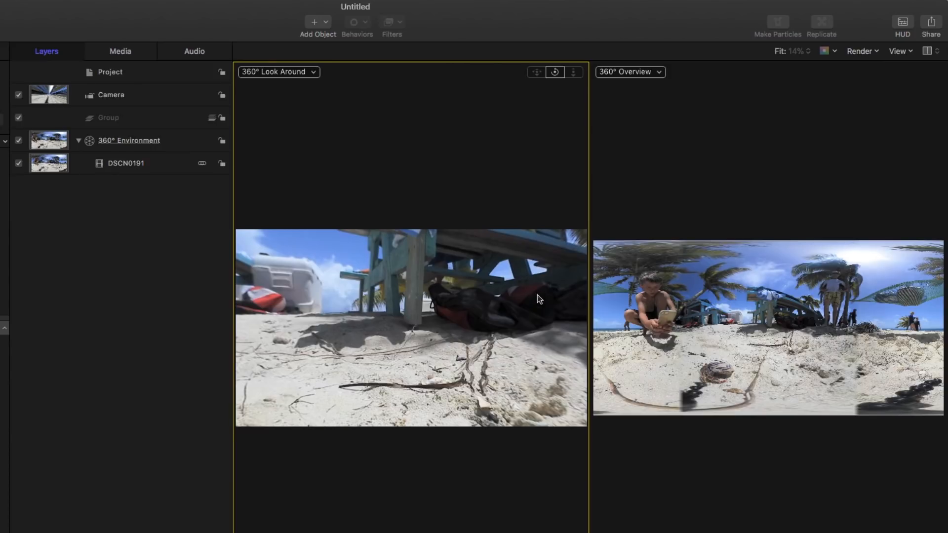
{"action": "left_click", "coordinate": [125, 163]}
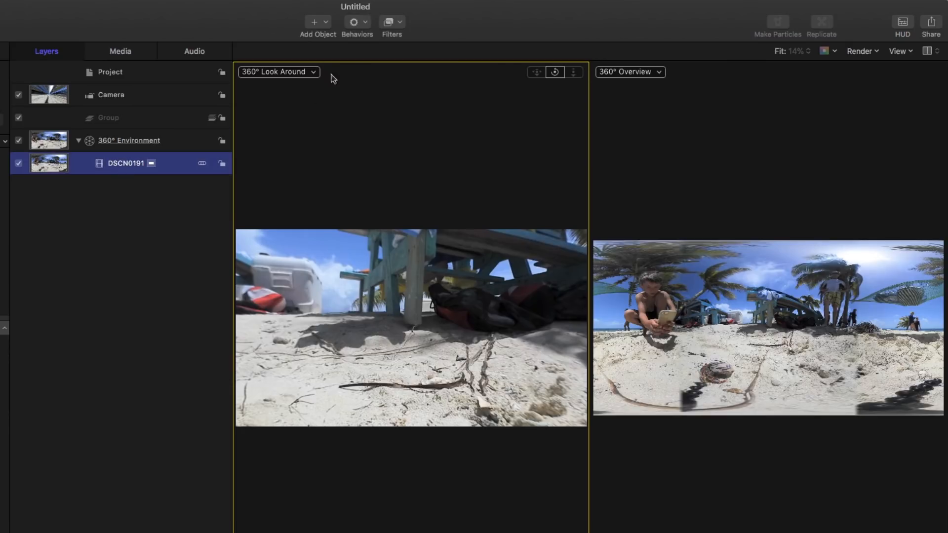
Add a 360° Reorient filter to the clip with Pan -81° and Tilt -30°, centring the crouching boy.
{"action": "left_click", "coordinate": [392, 23]}
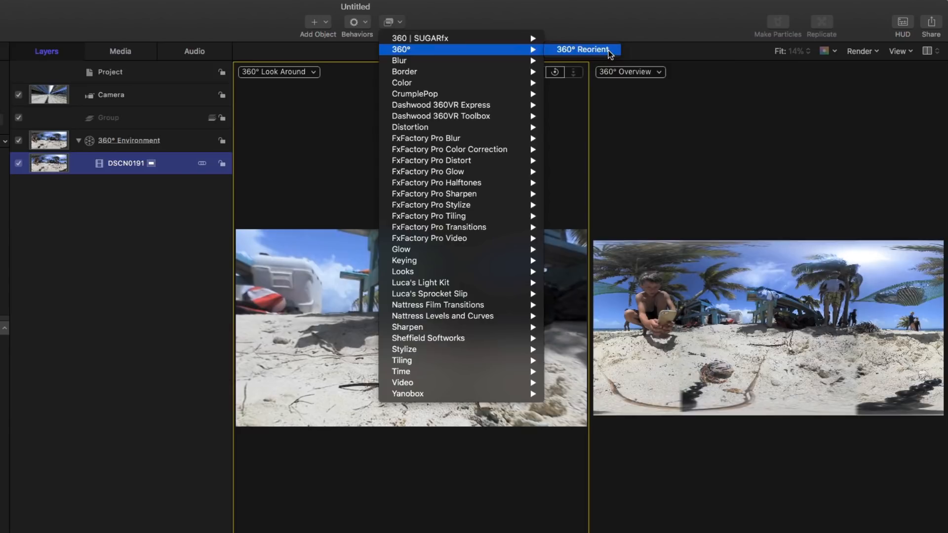
{"action": "left_click", "coordinate": [583, 49]}
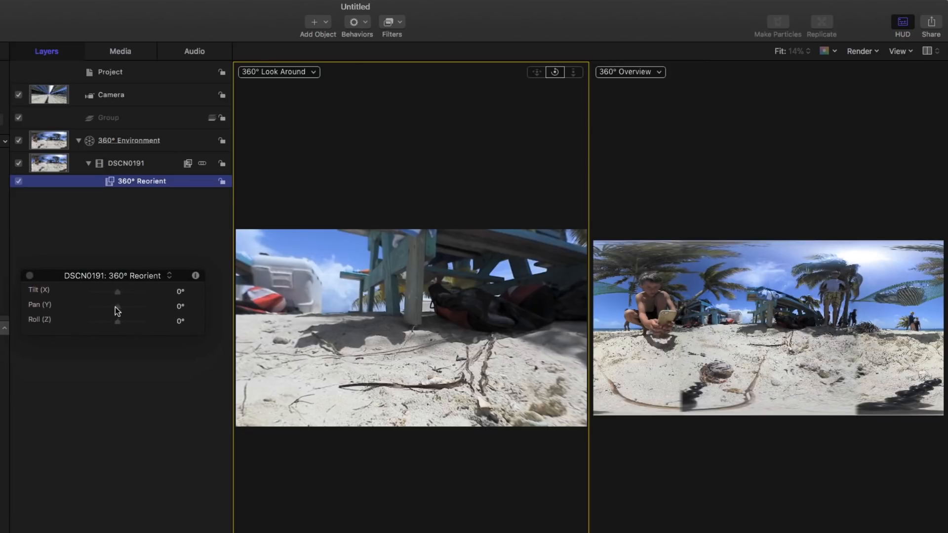
{"action": "left_click_drag", "start_coordinate": [139, 306], "coordinate": [112, 306]}
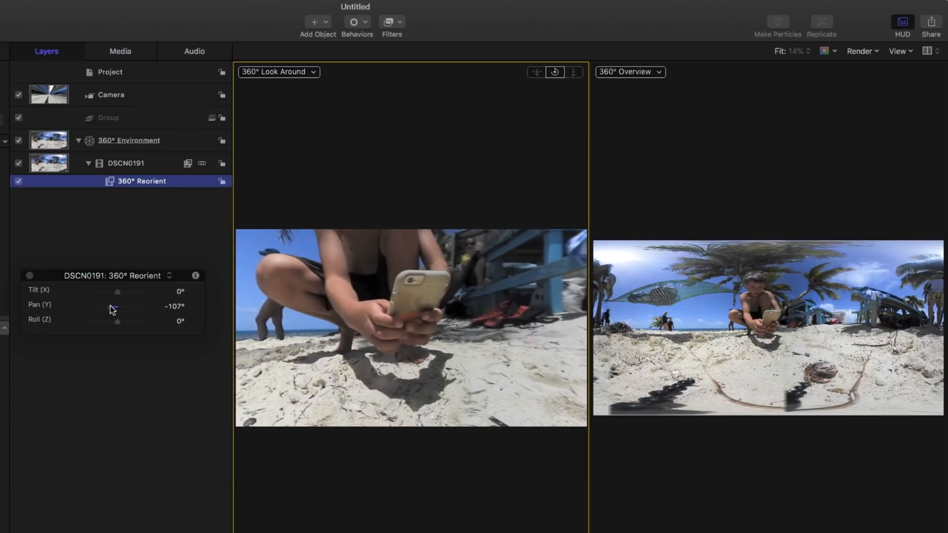
{"action": "left_click_drag", "start_coordinate": [115, 308], "coordinate": [120, 298]}
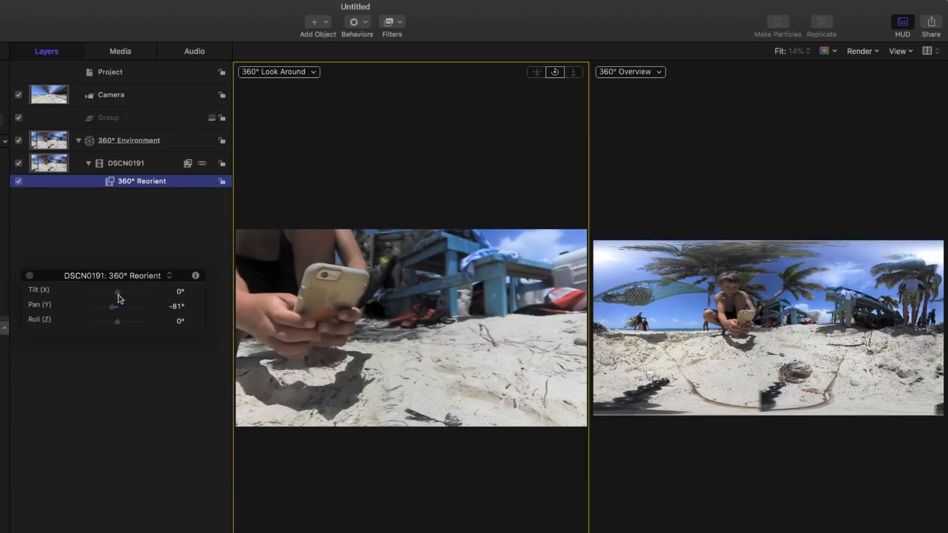
{"action": "left_click_drag", "start_coordinate": [118, 296], "coordinate": [115, 296]}
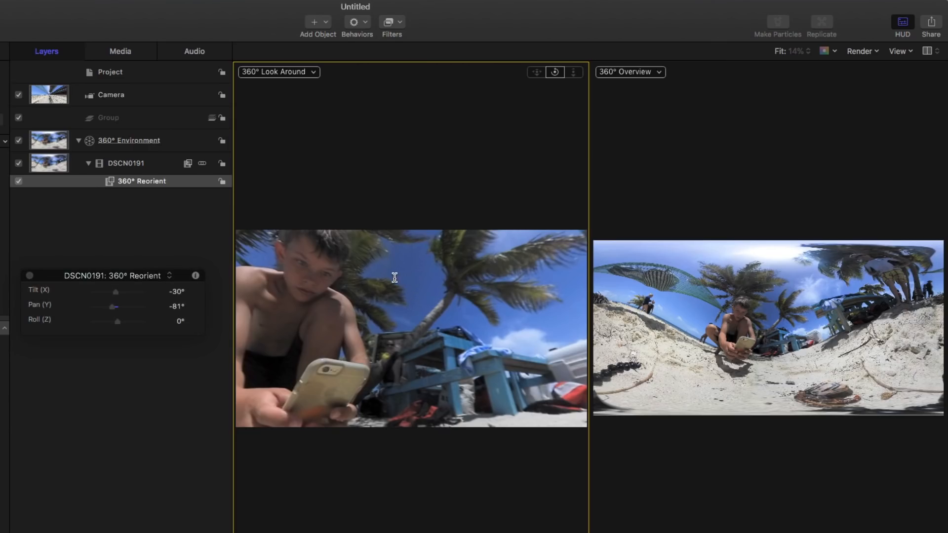
{"action": "left_click", "coordinate": [314, 25]}
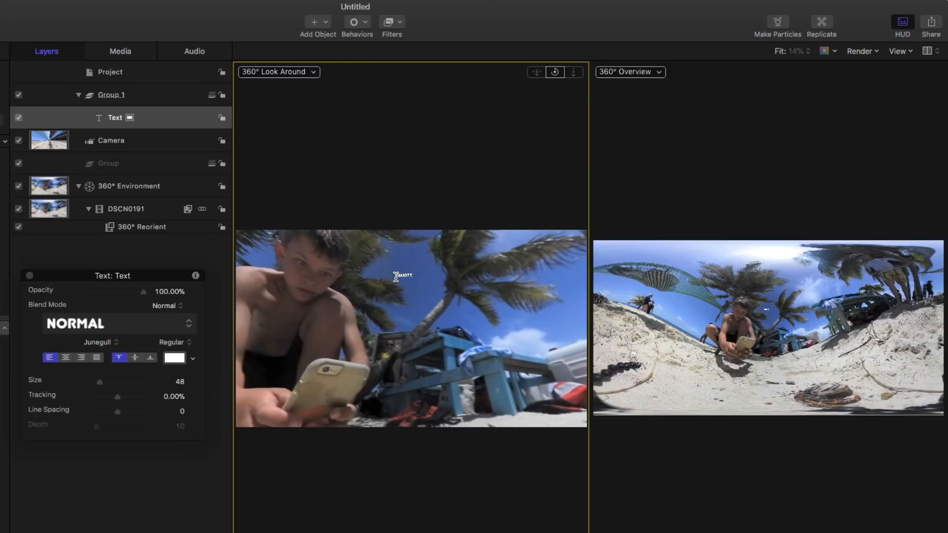
Make the title read ELLIOTT at size 288 above the boy's head, then hide the layer.
{"action": "type", "text": "ELLIOTT"}
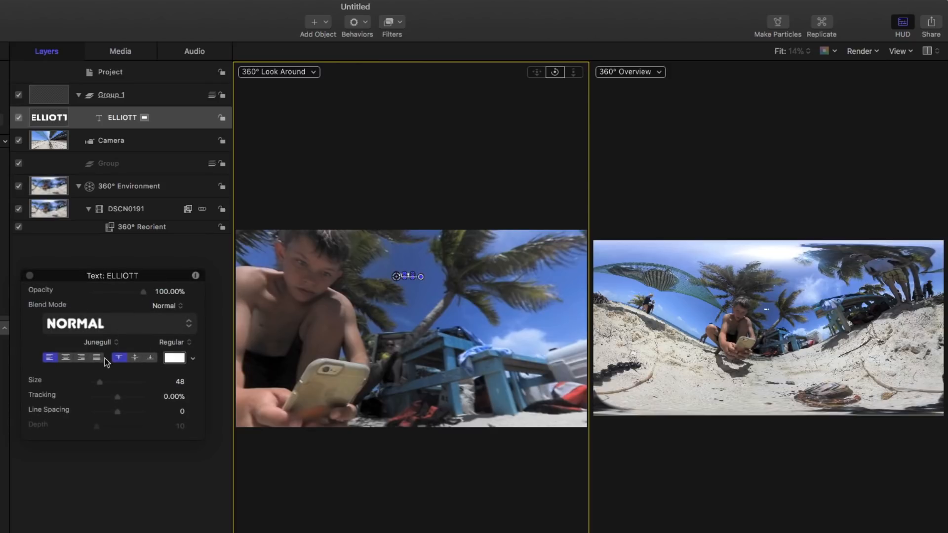
{"action": "left_click_drag", "start_coordinate": [100, 381], "coordinate": [139, 381]}
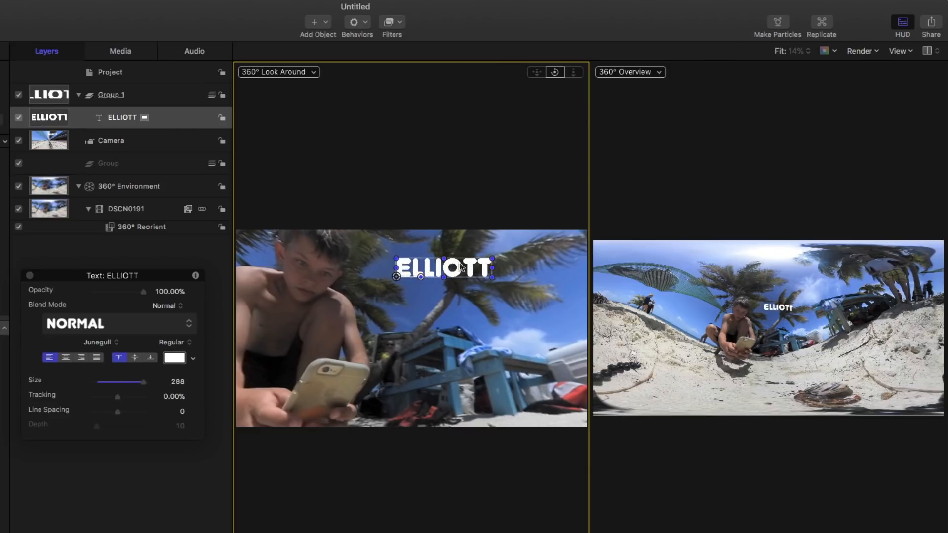
{"action": "left_click_drag", "start_coordinate": [441, 268], "coordinate": [441, 281]}
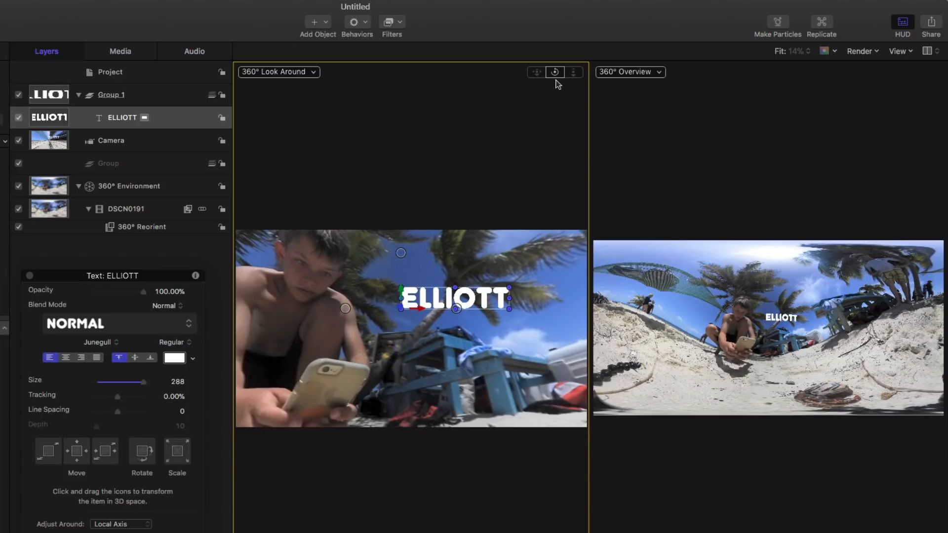
{"action": "left_click", "coordinate": [554, 72]}
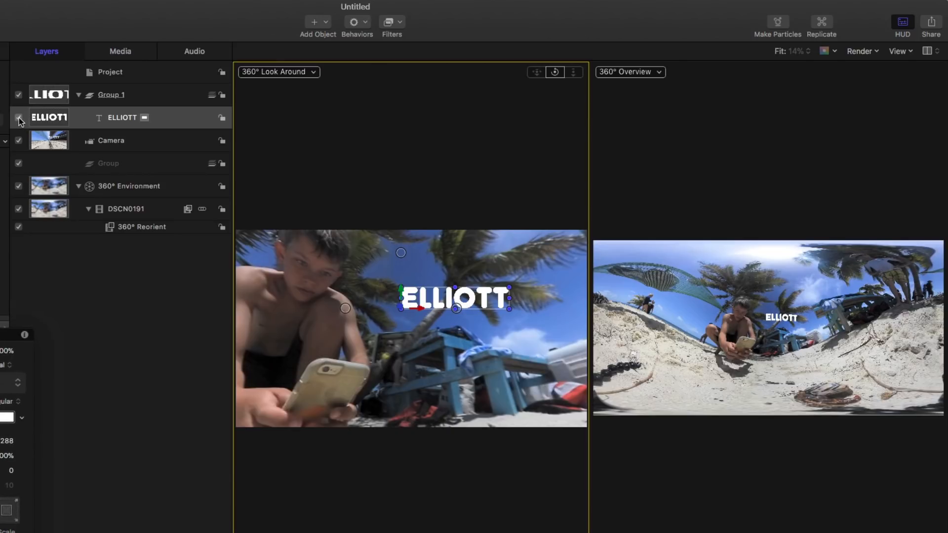
{"action": "left_click", "coordinate": [18, 117]}
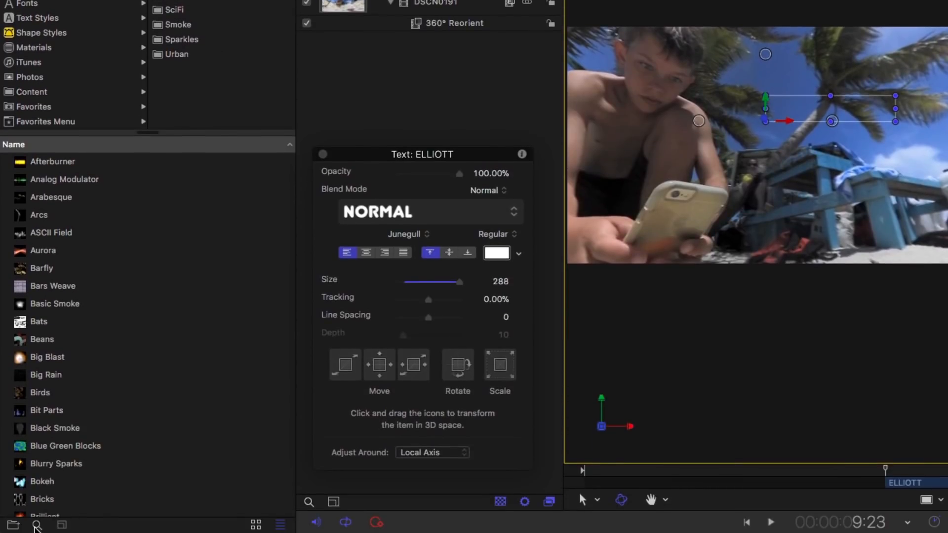
Search the Particle Emitters library for rain and drag Rain Streaks into the project.
{"action": "type", "text": "rain"}
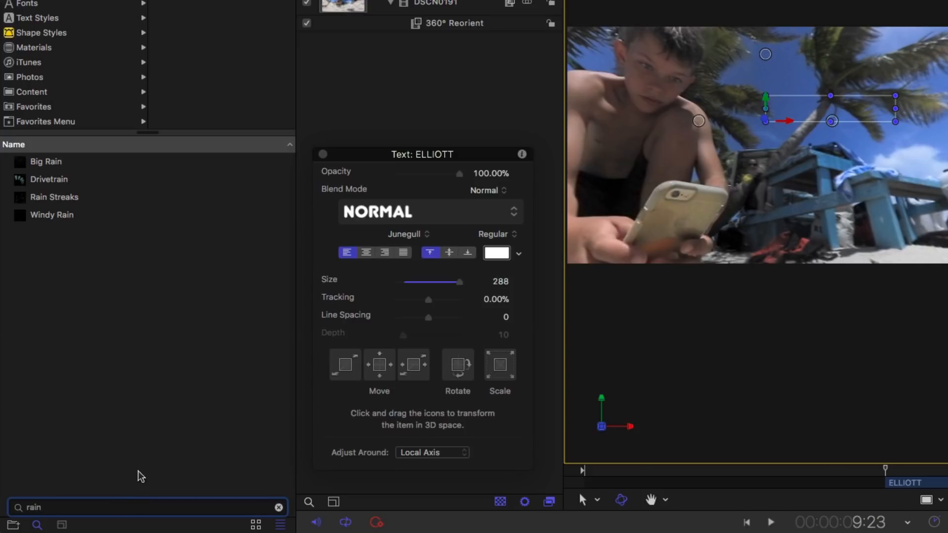
{"action": "mouse_move", "coordinate": [23, 200]}
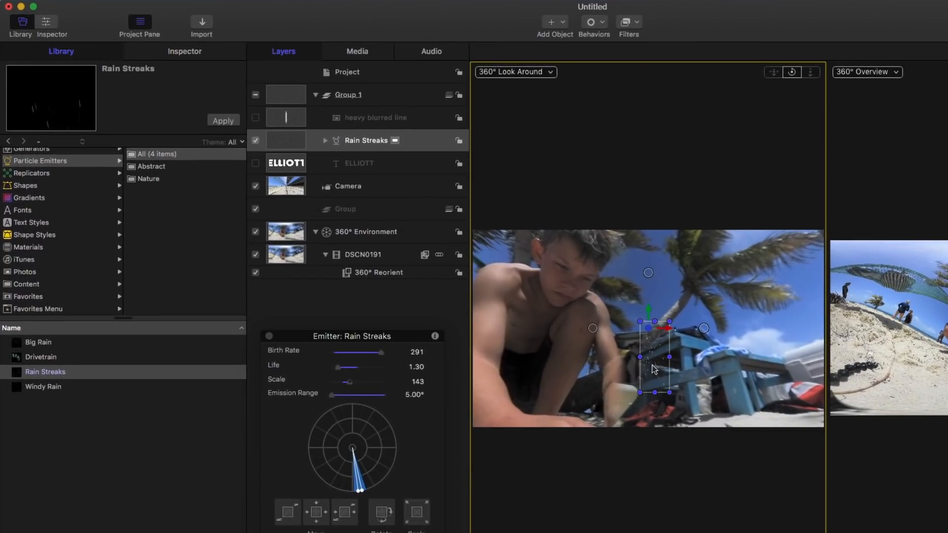
{"action": "left_click_drag", "start_coordinate": [352, 336], "coordinate": [387, 342]}
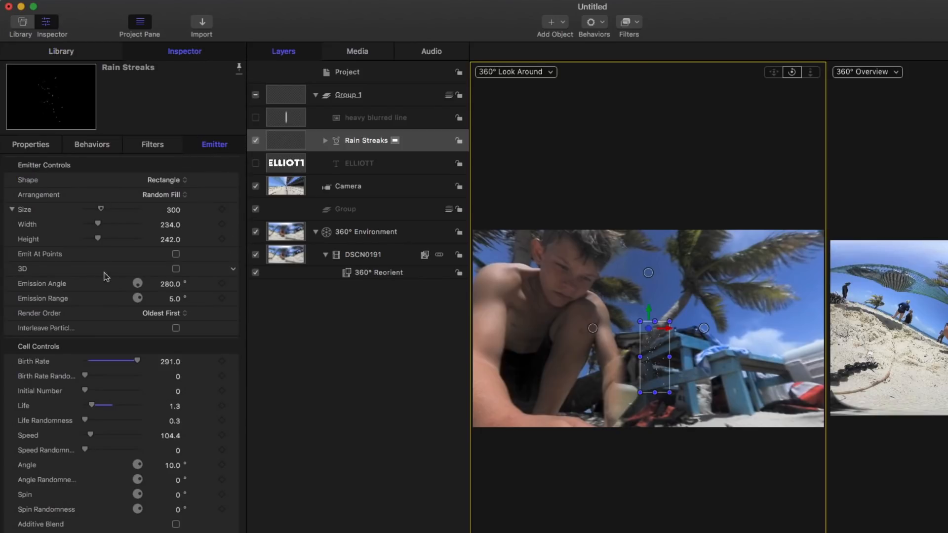
Make Rain Streaks a 3D Sphere emitter of radius 2258, Face Camera off, birth rate 521.
{"action": "left_click", "coordinate": [176, 269]}
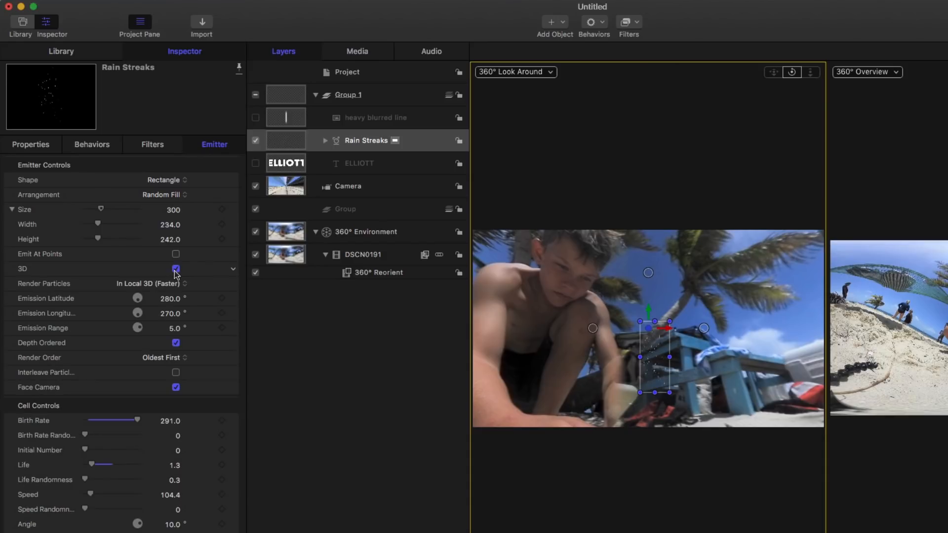
{"action": "left_click", "coordinate": [164, 180]}
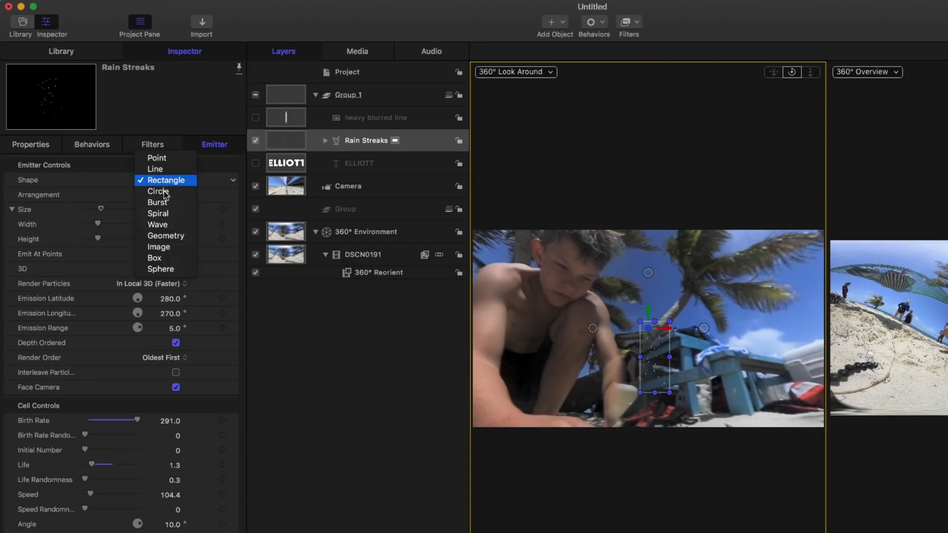
{"action": "left_click", "coordinate": [161, 268]}
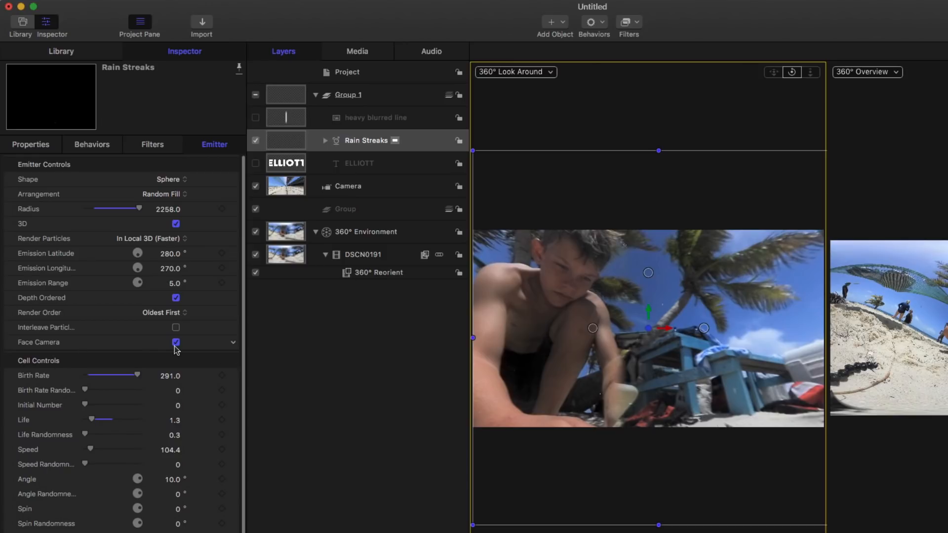
{"action": "left_click", "coordinate": [176, 342]}
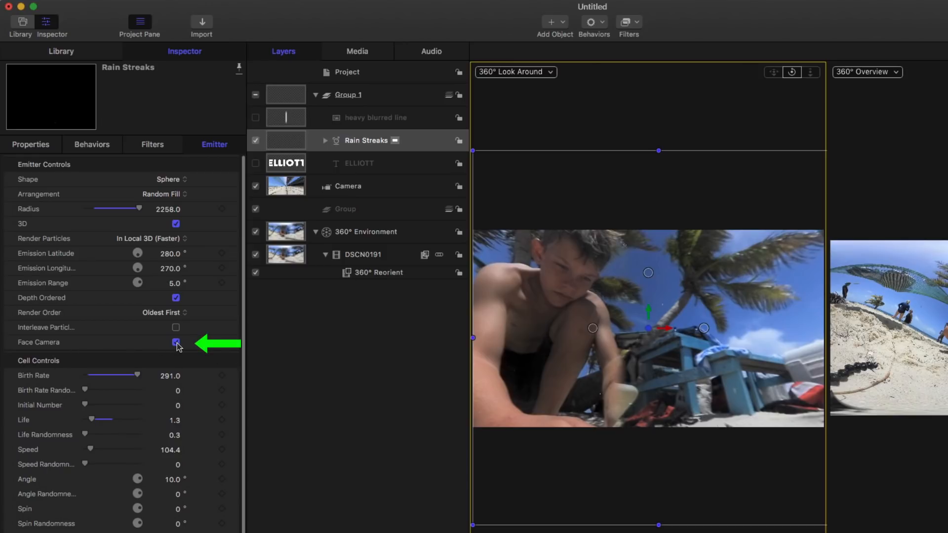
{"action": "left_click", "coordinate": [176, 342]}
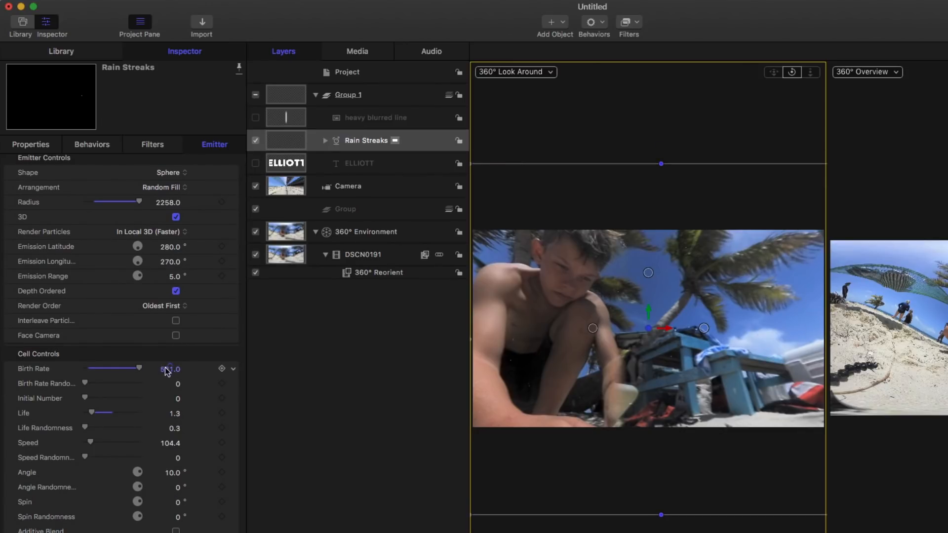
{"action": "left_click_drag", "start_coordinate": [101, 412], "coordinate": [111, 412]}
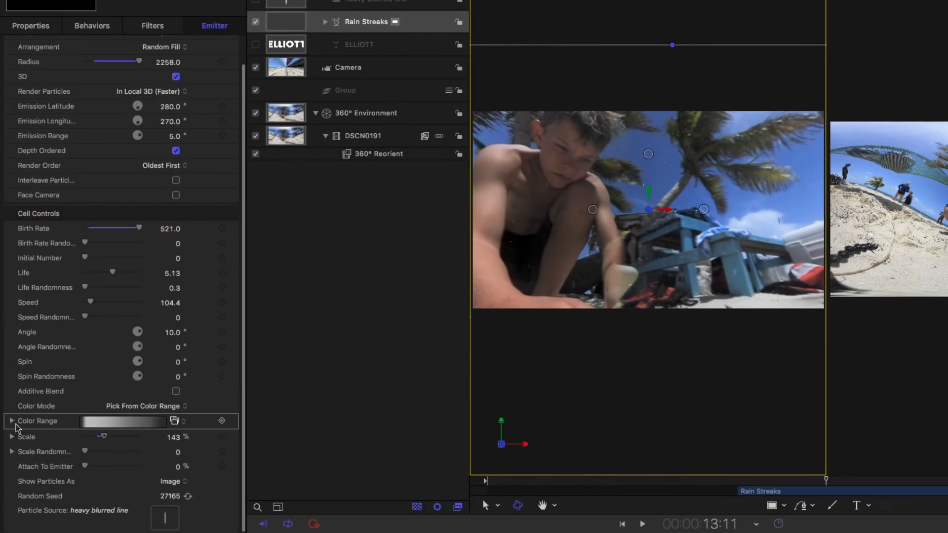
Colour the rain streaks purple via Color Range and give them a 5.13 life, then select the Camera.
{"action": "left_click", "coordinate": [12, 422]}
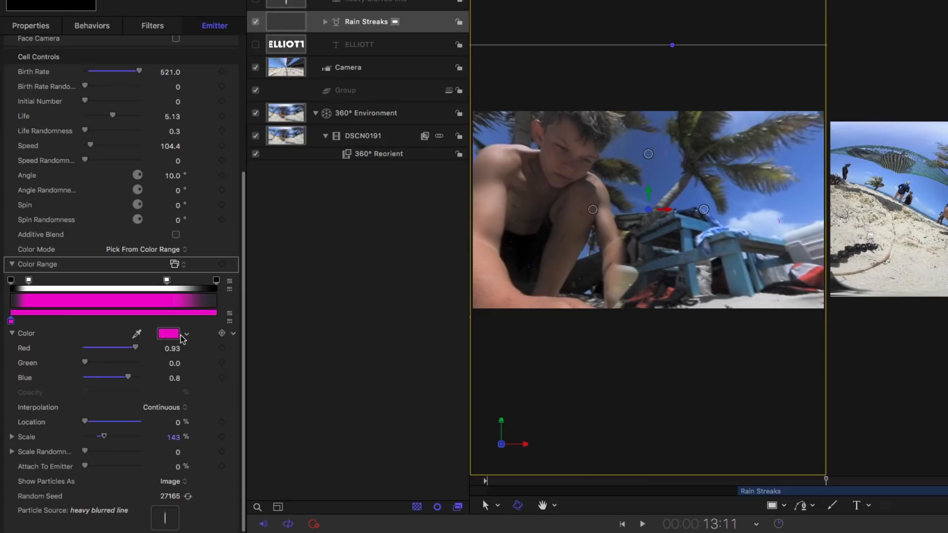
{"action": "left_click", "coordinate": [169, 332]}
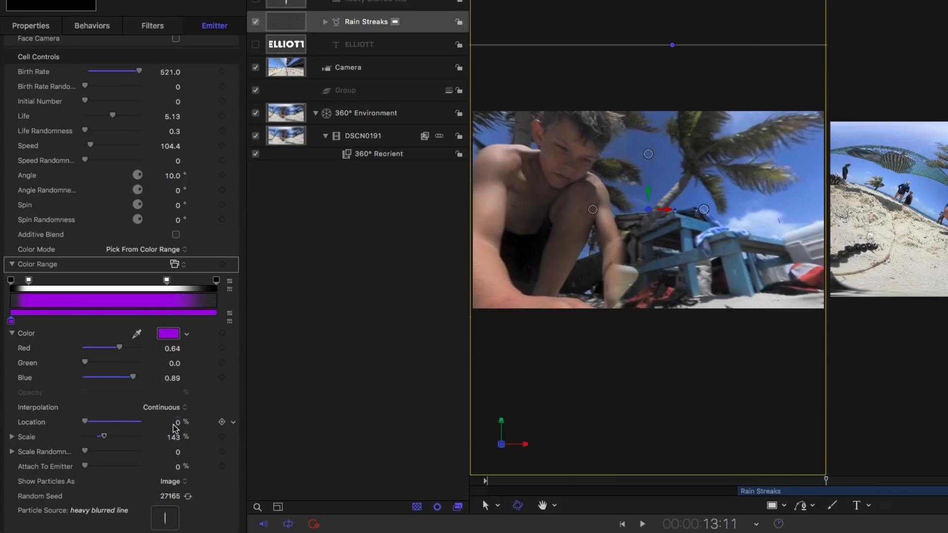
{"action": "left_click_drag", "start_coordinate": [103, 437], "coordinate": [139, 436]}
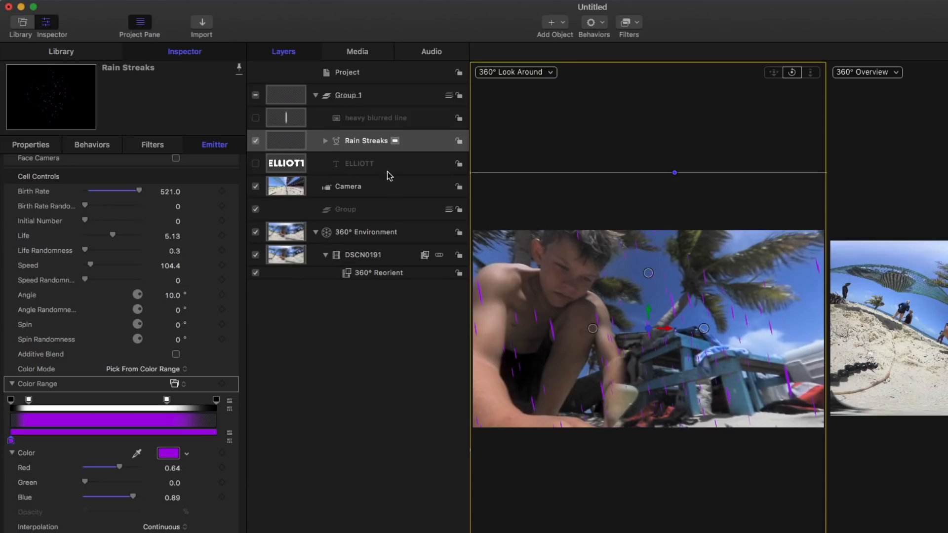
{"action": "left_click", "coordinate": [348, 186]}
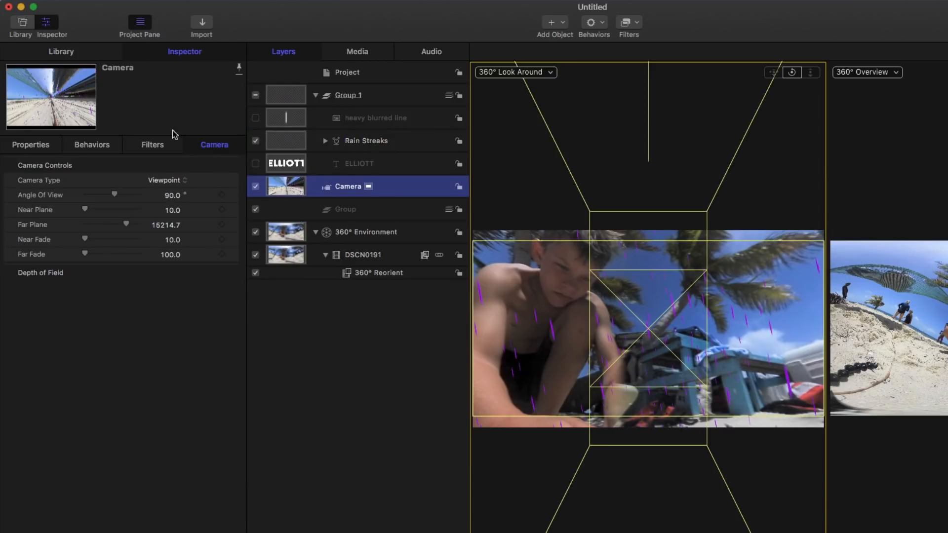
Expand the camera's Position properties and move it back to Z 5214.7.
{"action": "left_click", "coordinate": [31, 144]}
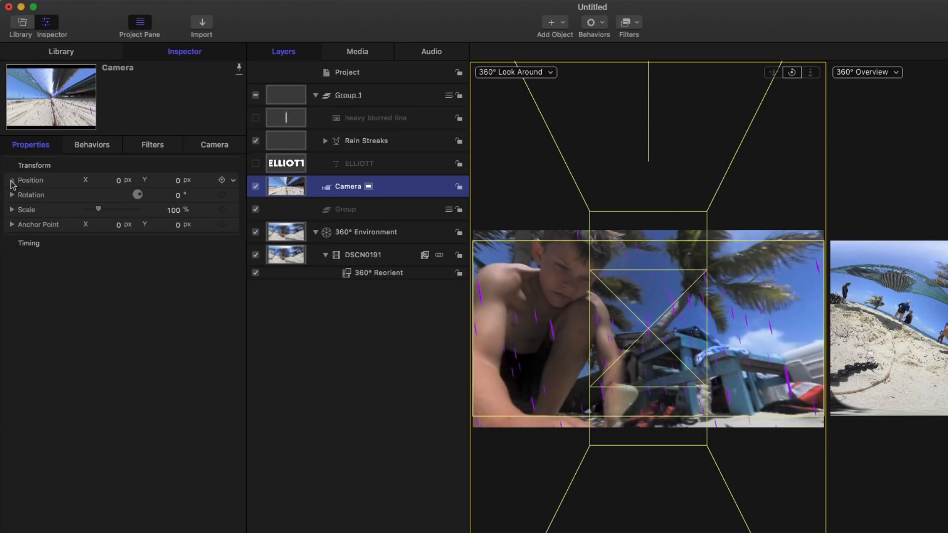
{"action": "left_click", "coordinate": [11, 179]}
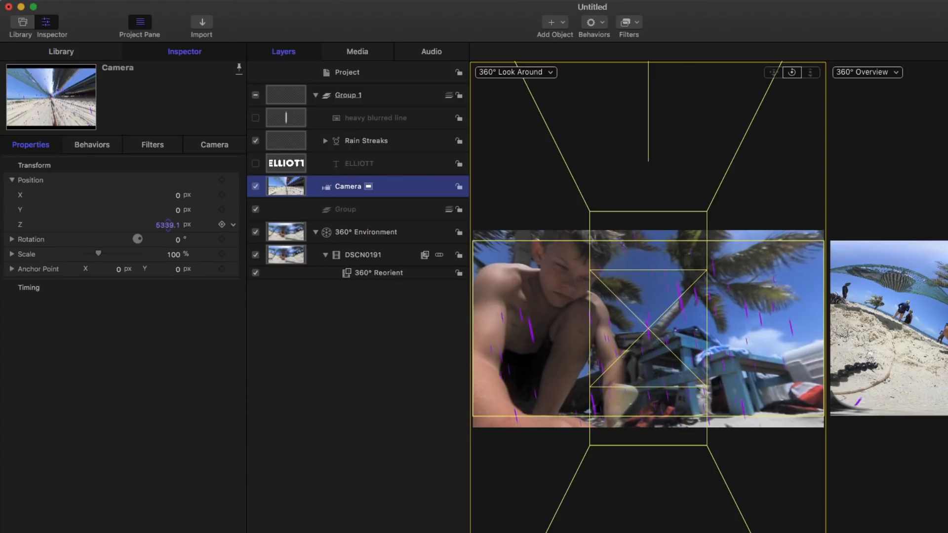
{"action": "left_click_drag", "start_coordinate": [169, 224], "coordinate": [168, 230]}
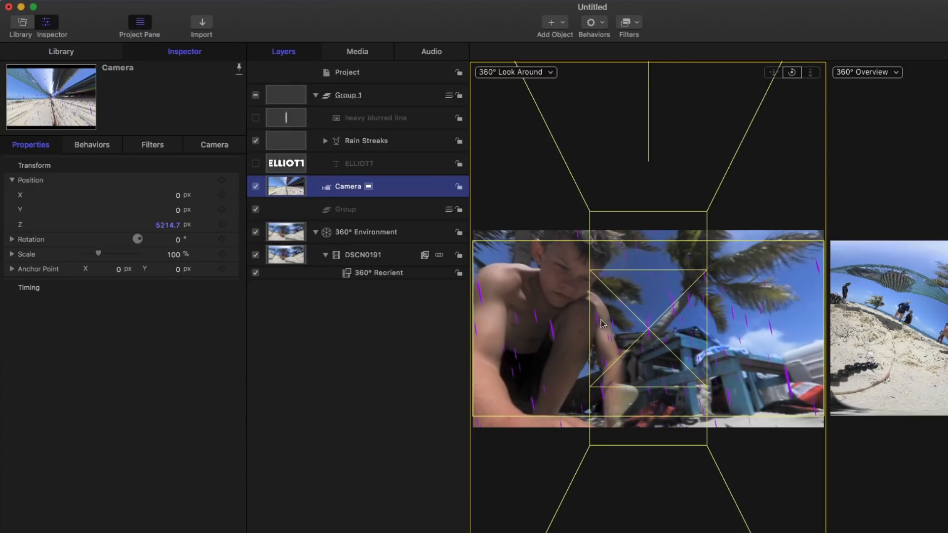
{"action": "mouse_move", "coordinate": [365, 146]}
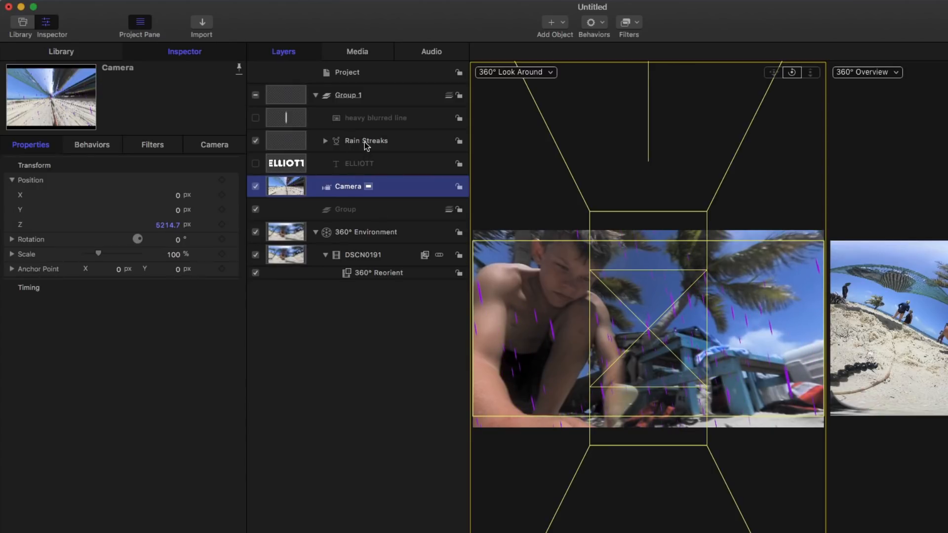
Set the Rain Streaks emitter's Position Z (6636), reset the look-around view and hide the beach clip.
{"action": "left_click", "coordinate": [365, 140]}
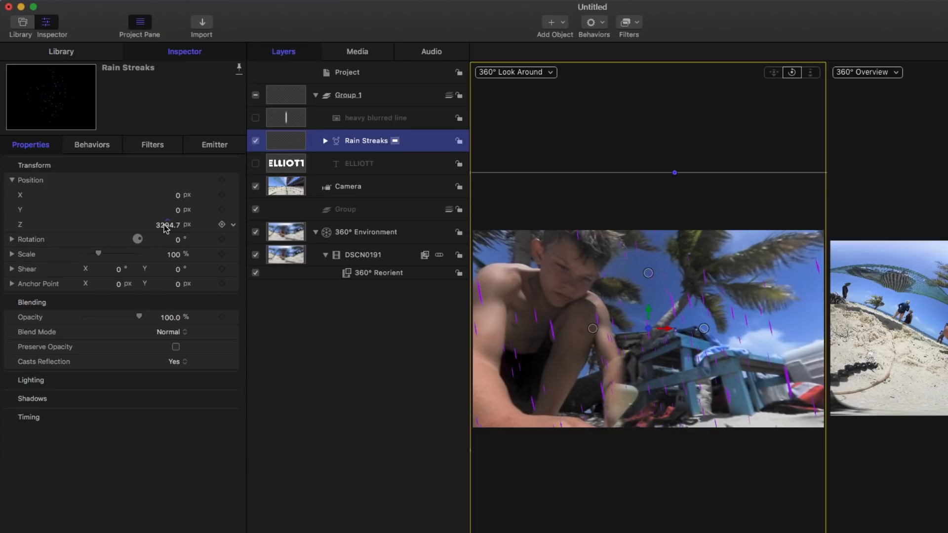
{"action": "left_click", "coordinate": [166, 224]}
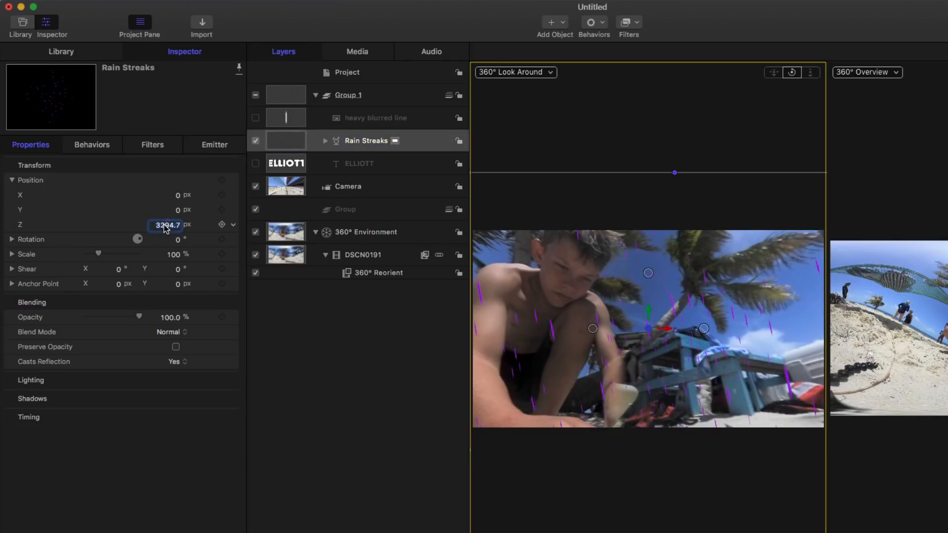
{"action": "type", "text": "5300.0"}
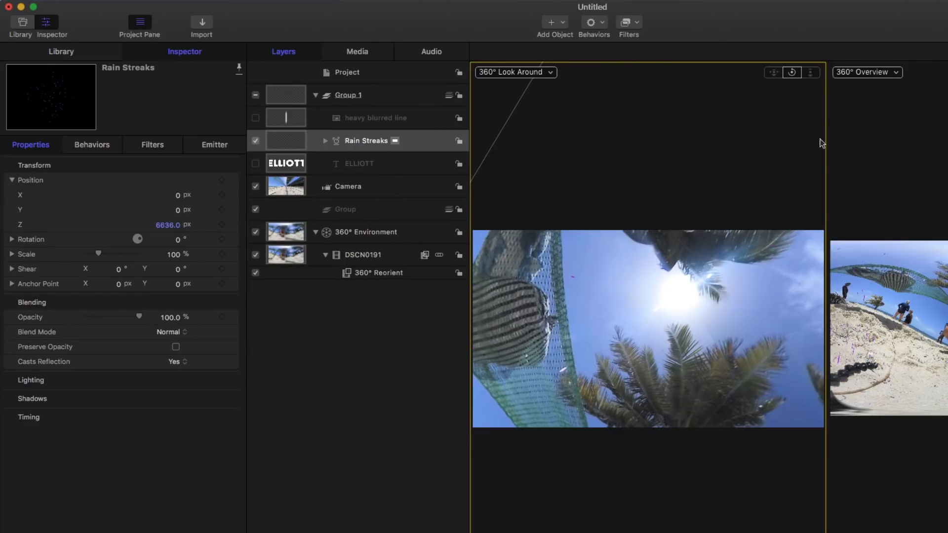
{"action": "left_click", "coordinate": [790, 72]}
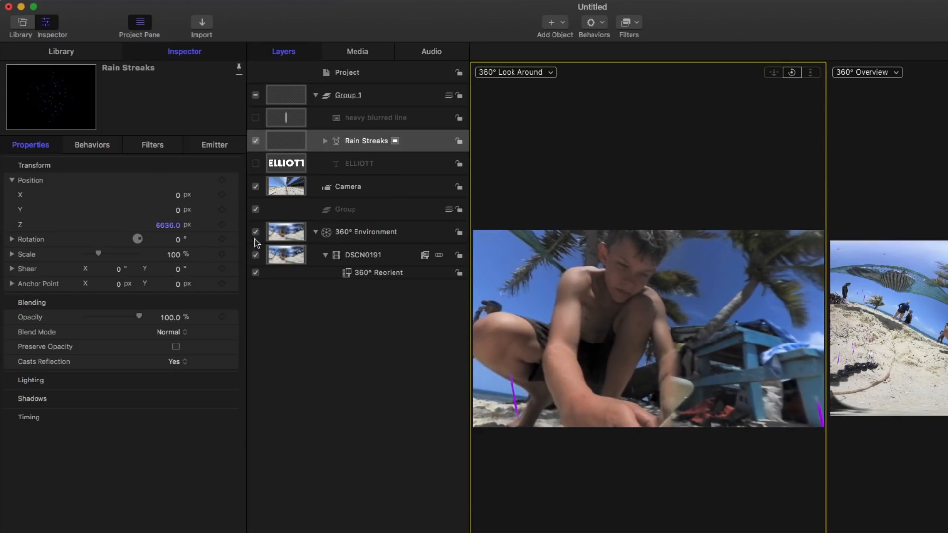
{"action": "left_click", "coordinate": [255, 255]}
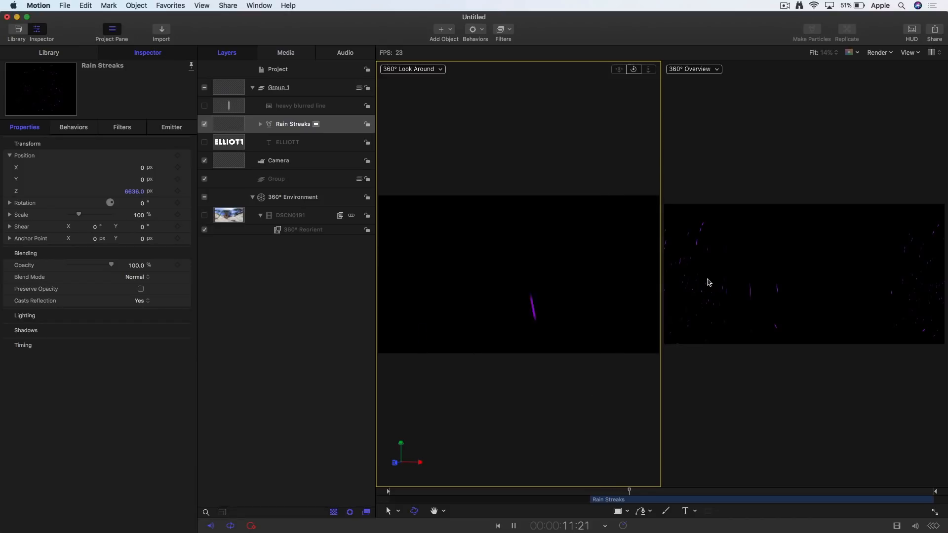
Hide the DSCN0191 footage, preview the purple rain streaks alone in 360° look-around, then restore the footage.
{"action": "left_click", "coordinate": [514, 525]}
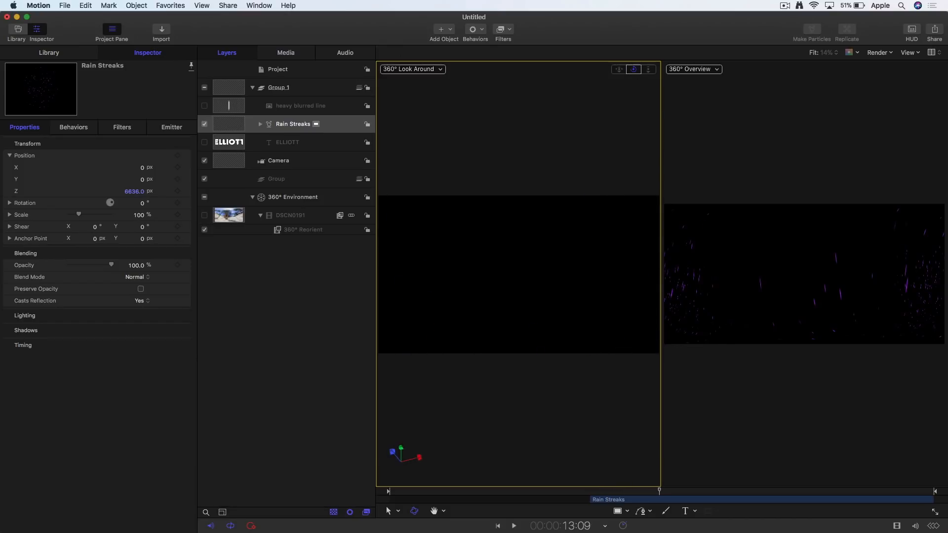
{"action": "left_click", "coordinate": [512, 525]}
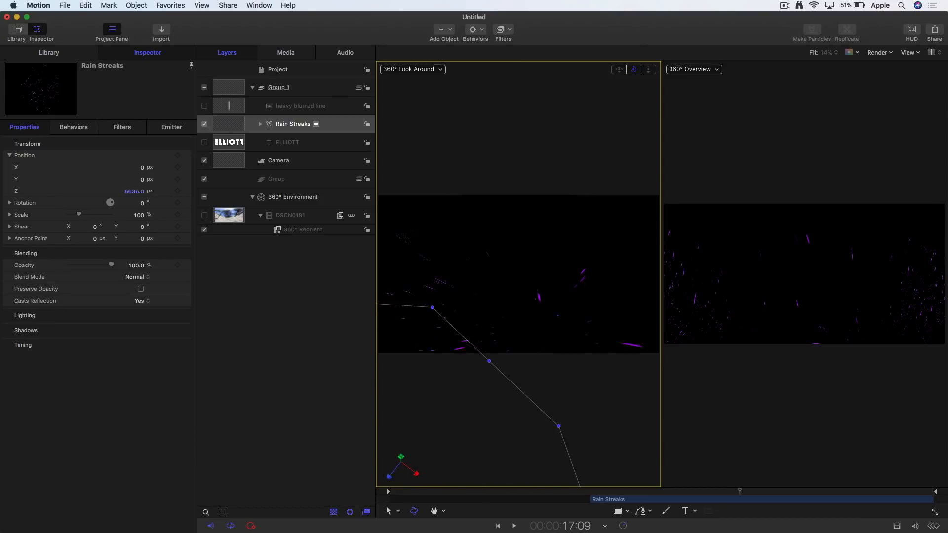
{"action": "left_click", "coordinate": [512, 526]}
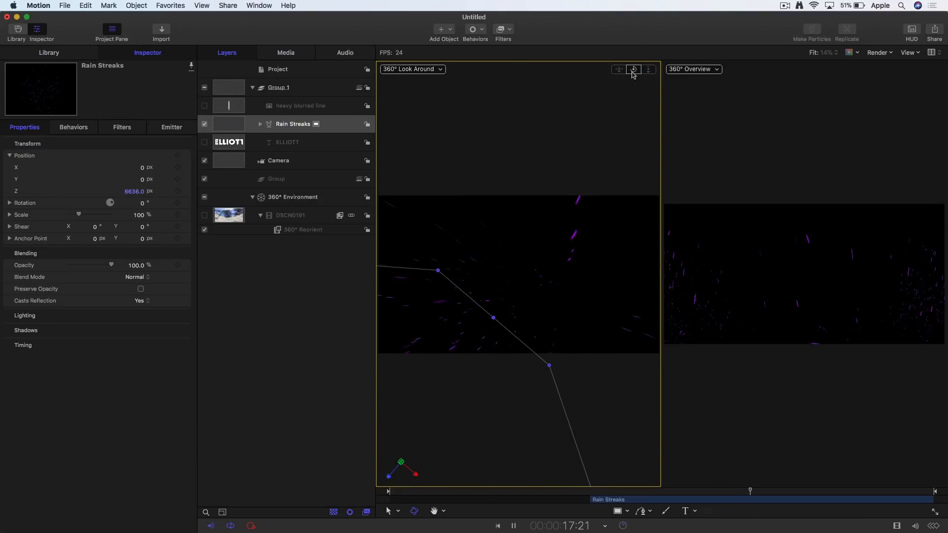
{"action": "left_click", "coordinate": [293, 124]}
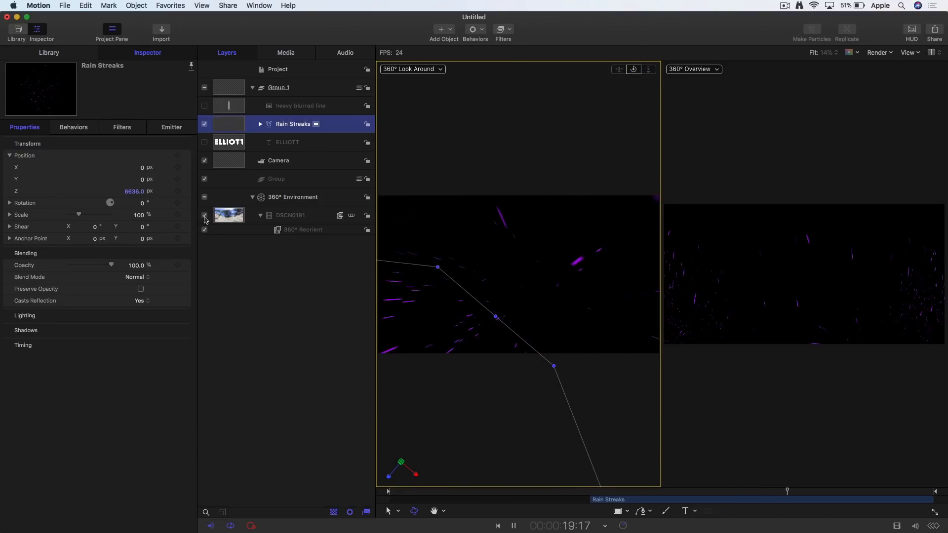